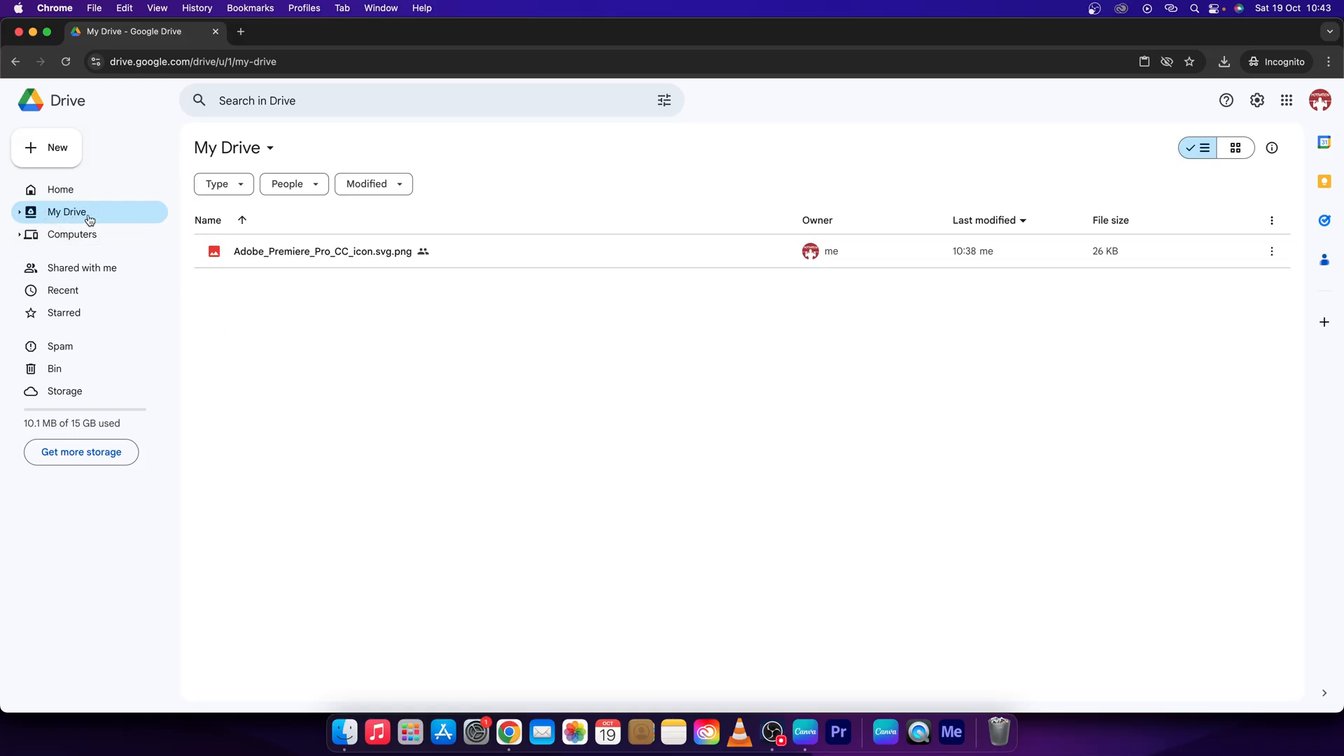
mouse_move(84, 214)
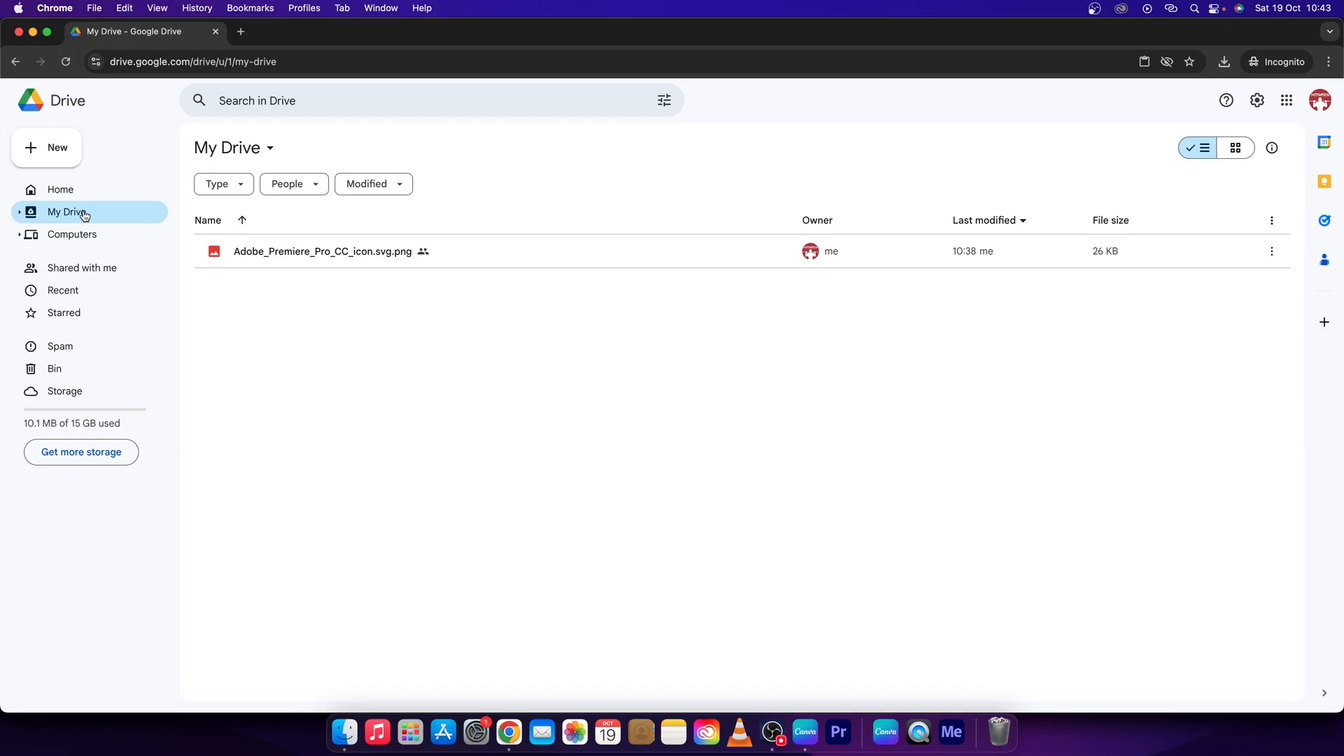
mouse_move(81, 267)
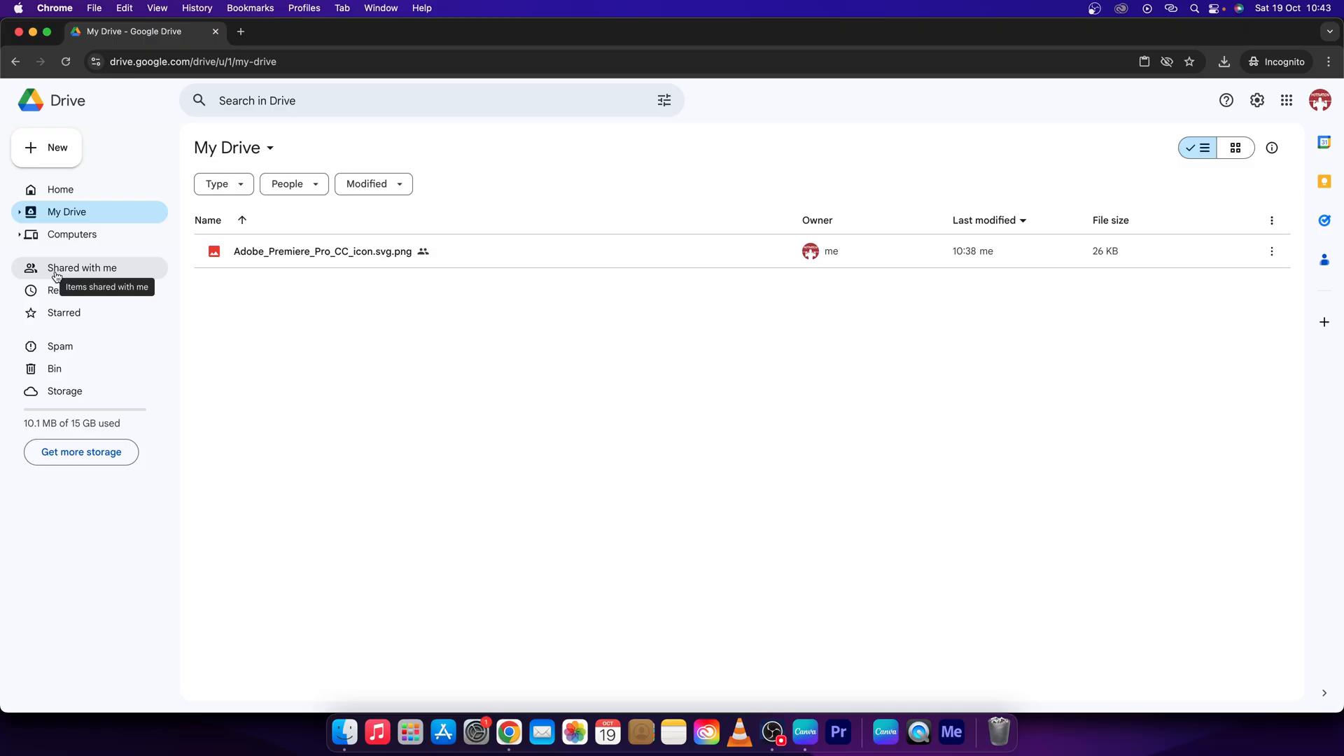
Step: Open 'Shared with me' and remove the Pictory Affiliate Swipe document
click(81, 268)
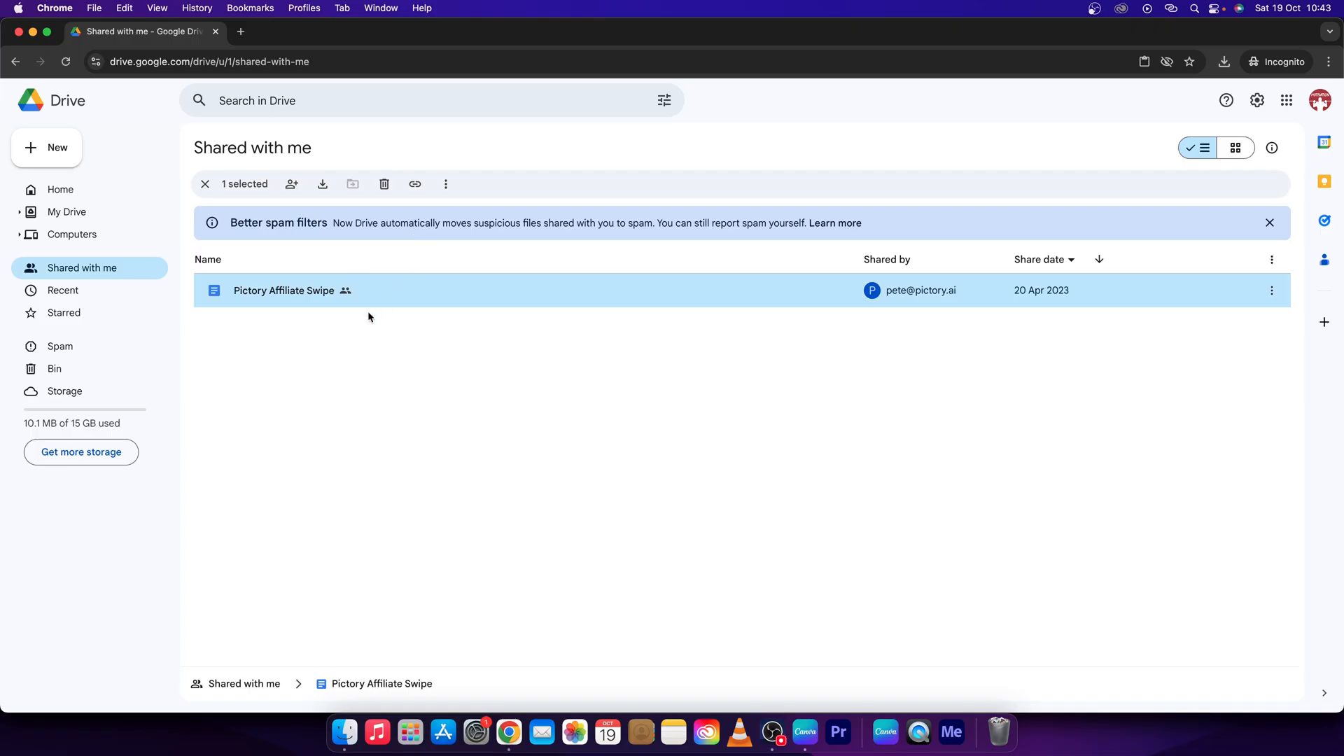
mouse_move(380, 291)
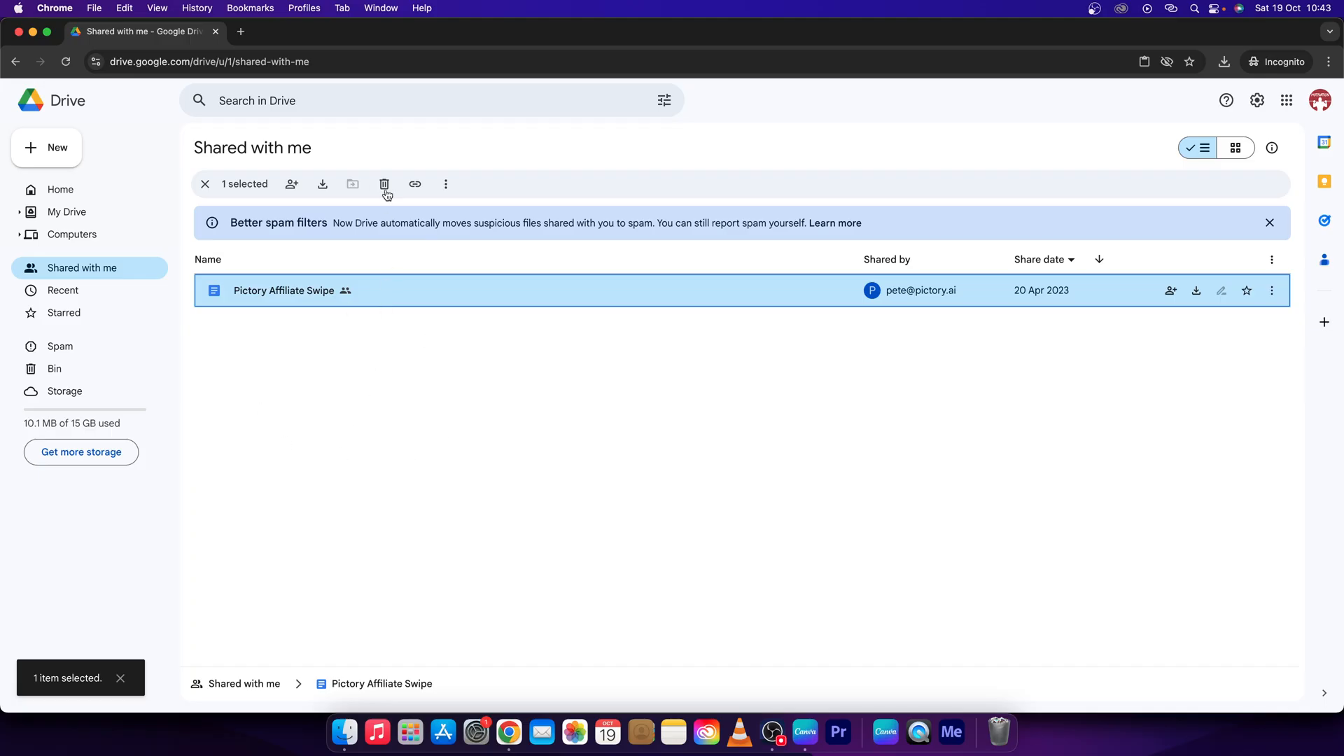
click(385, 183)
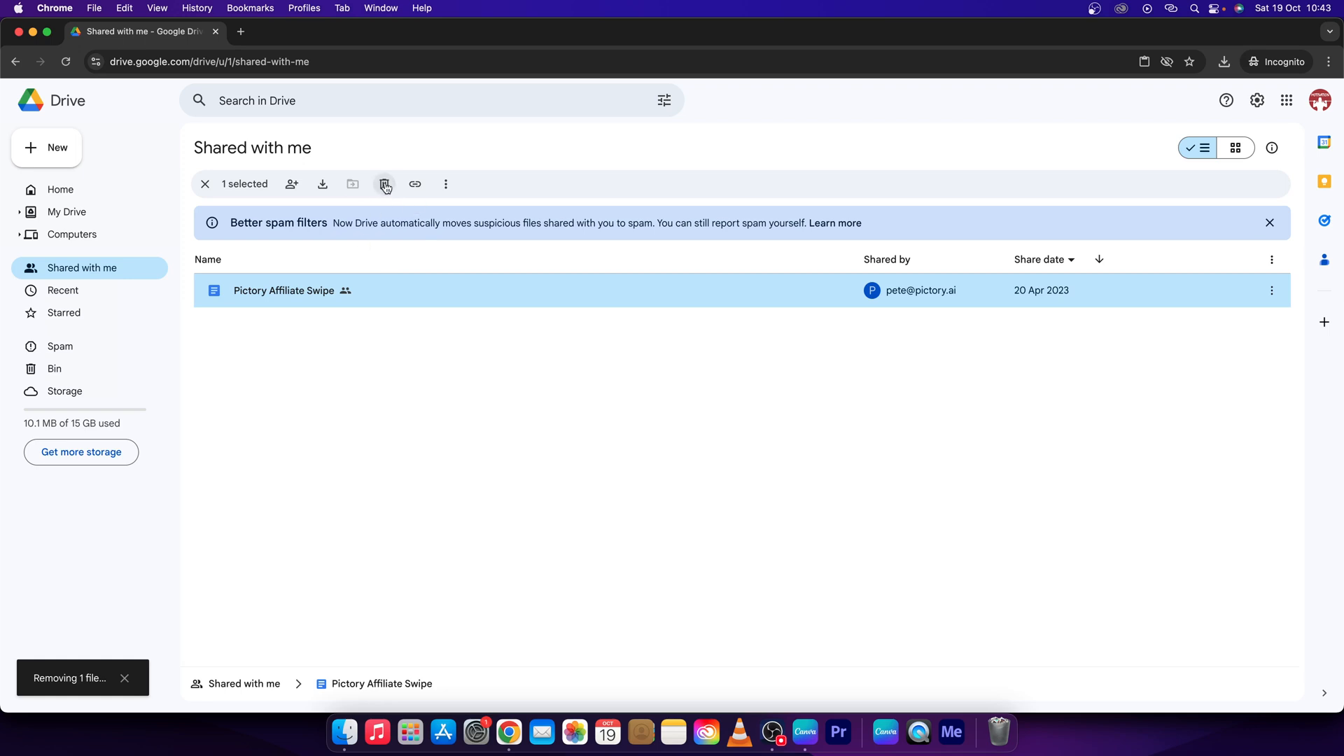
Step: Dismiss the 'File removed' notice, confirm the Bin is empty, and recheck 'Shared with me'
click(384, 183)
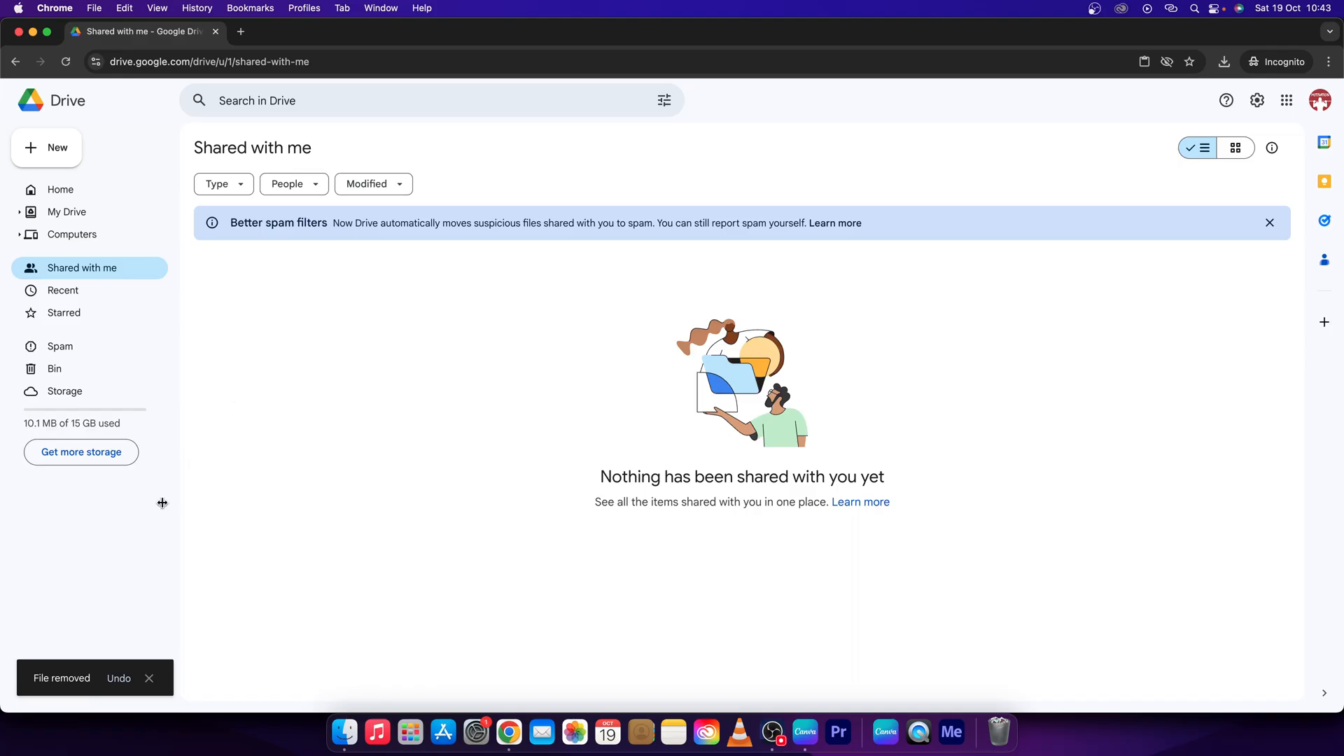
mouse_move(119, 678)
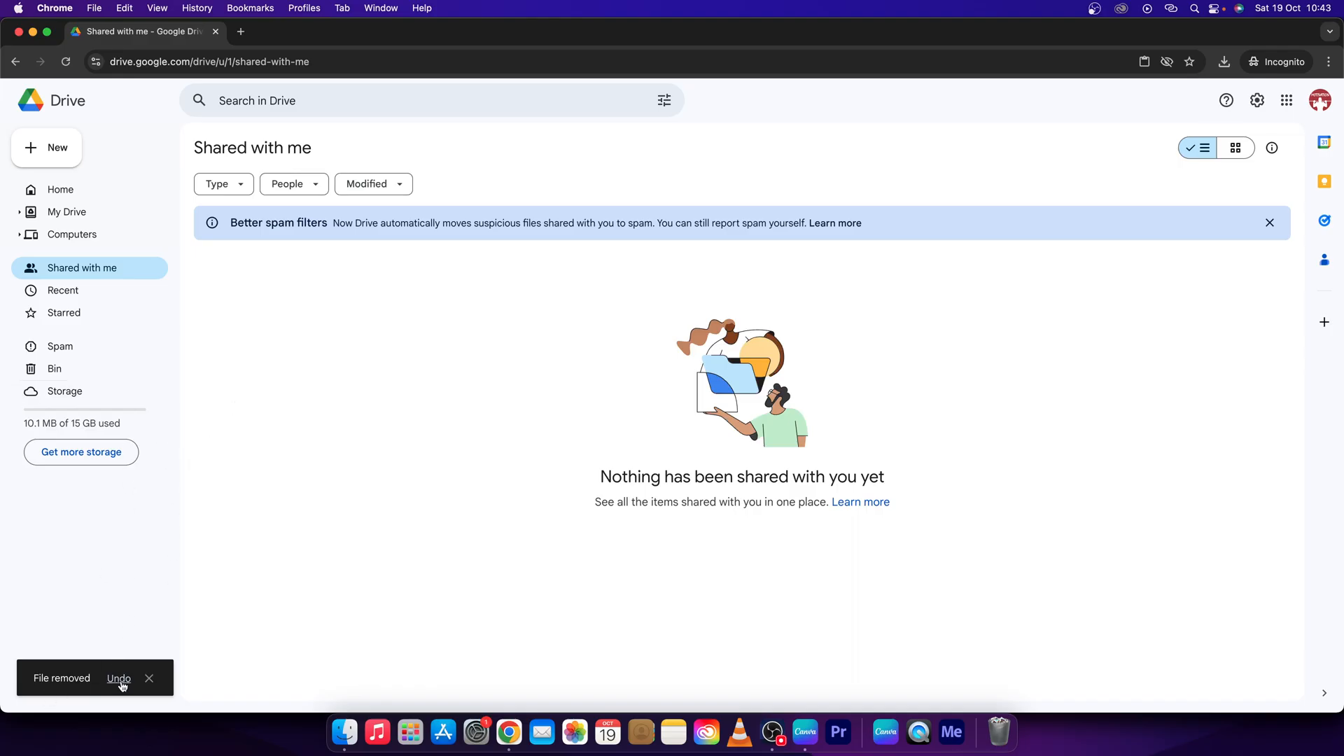
mouse_move(149, 679)
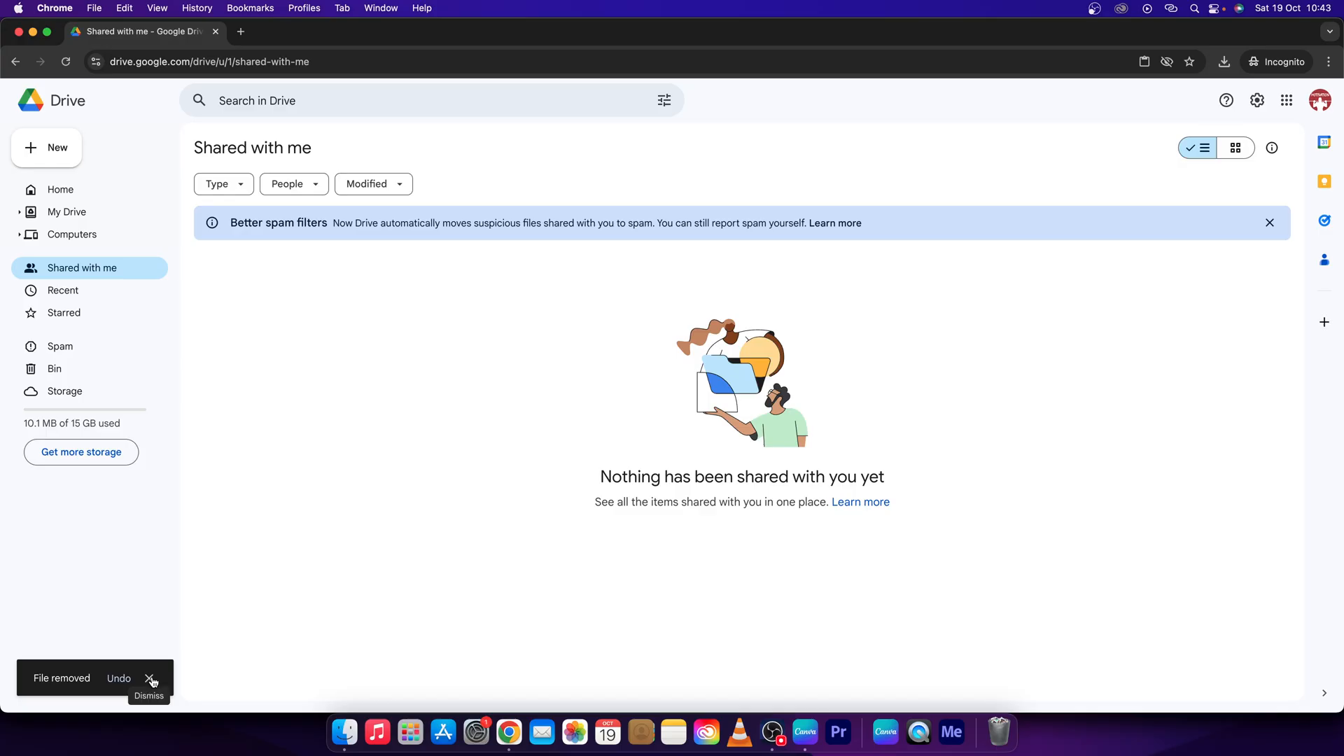
click(152, 679)
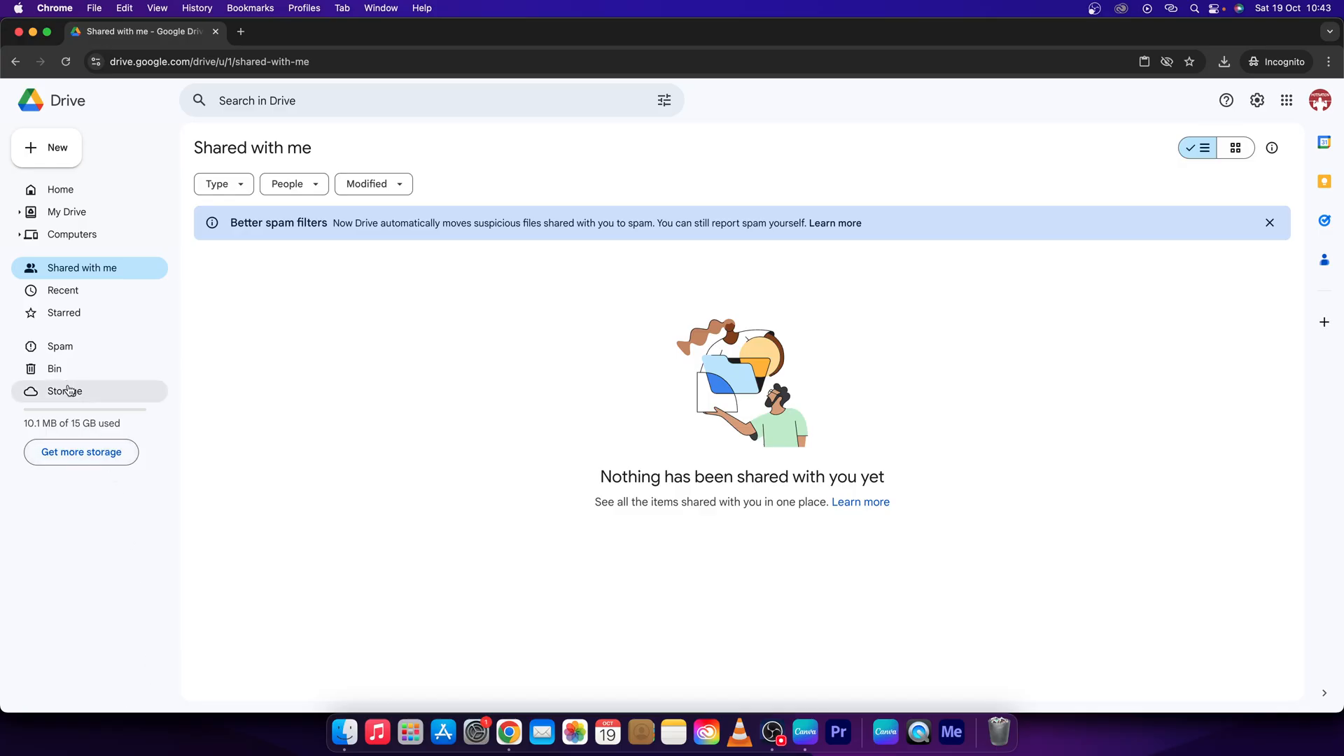
click(54, 369)
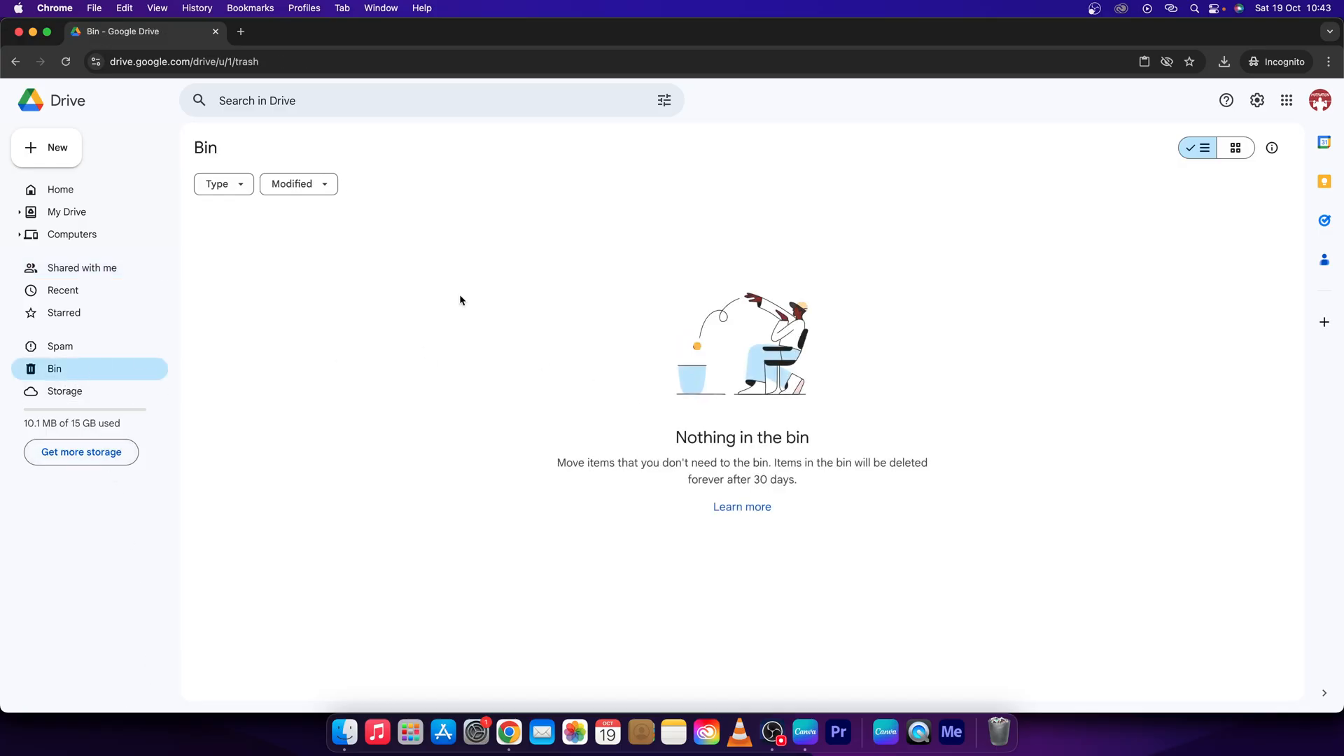
mouse_move(81, 267)
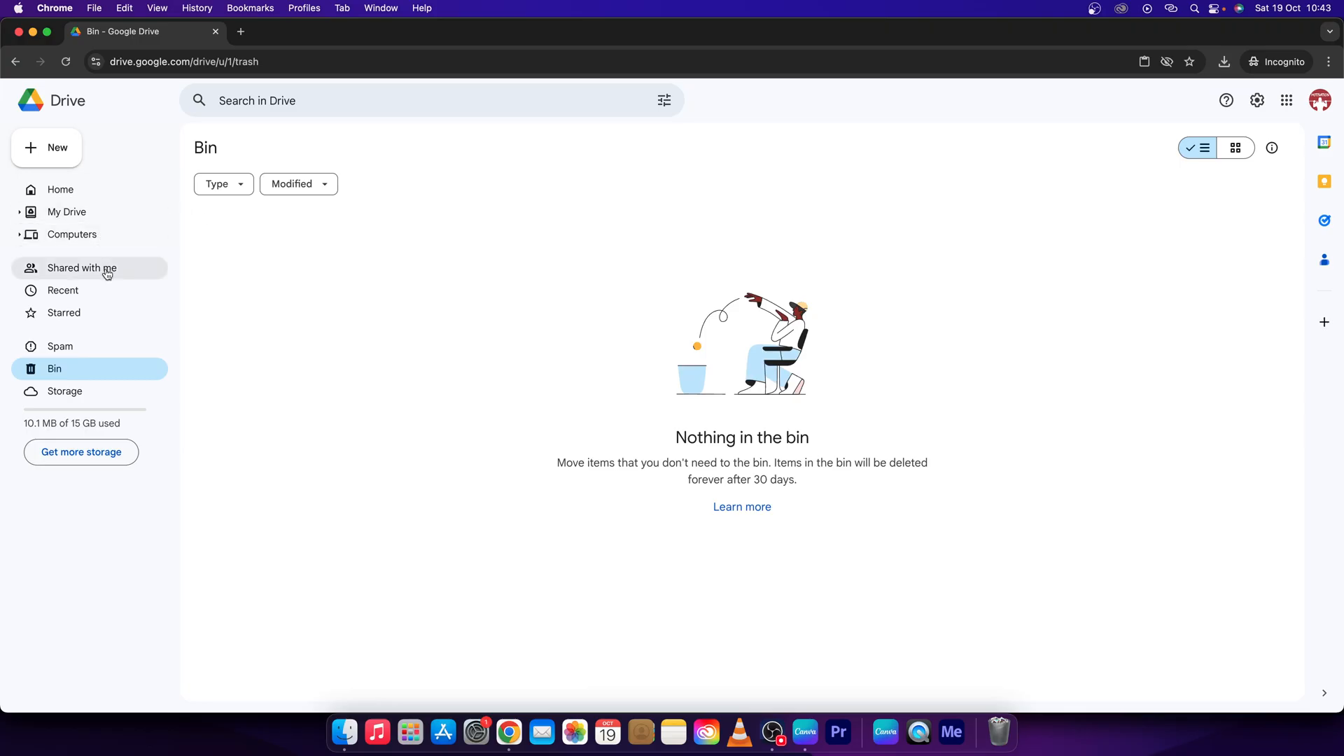
click(81, 268)
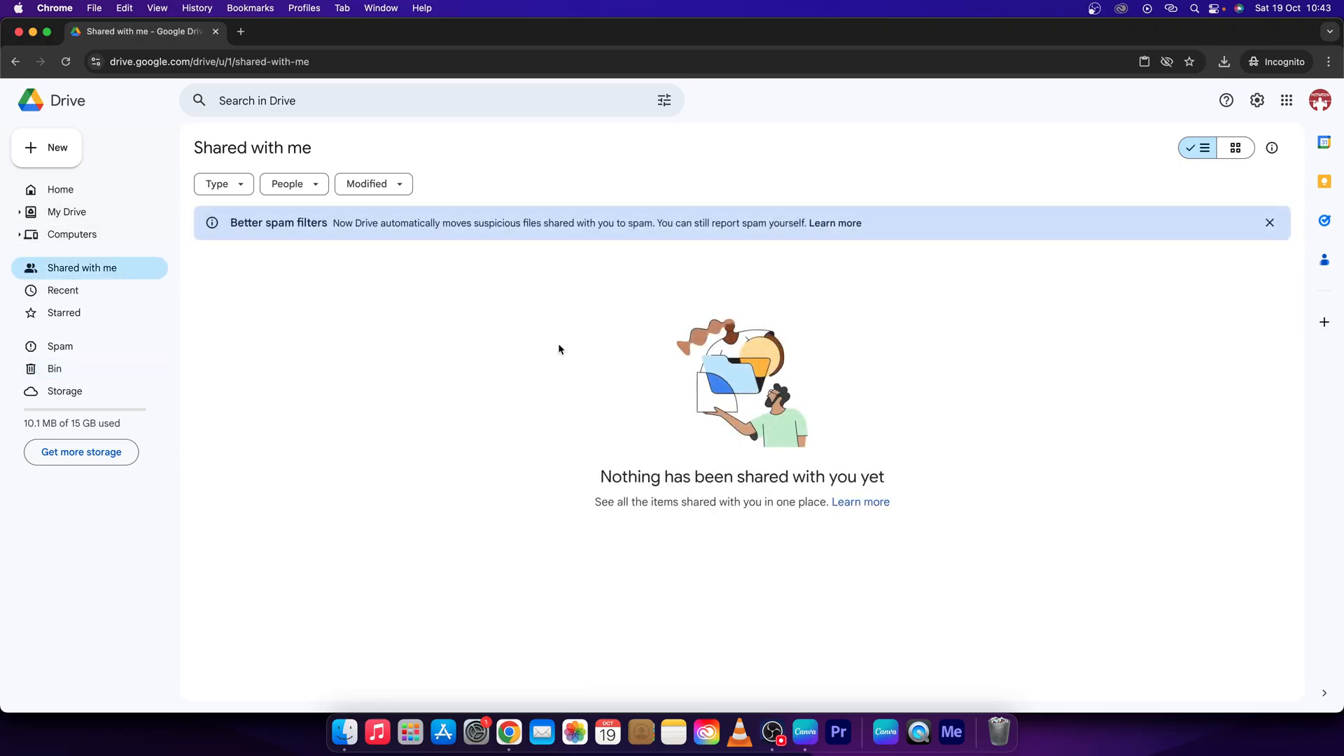